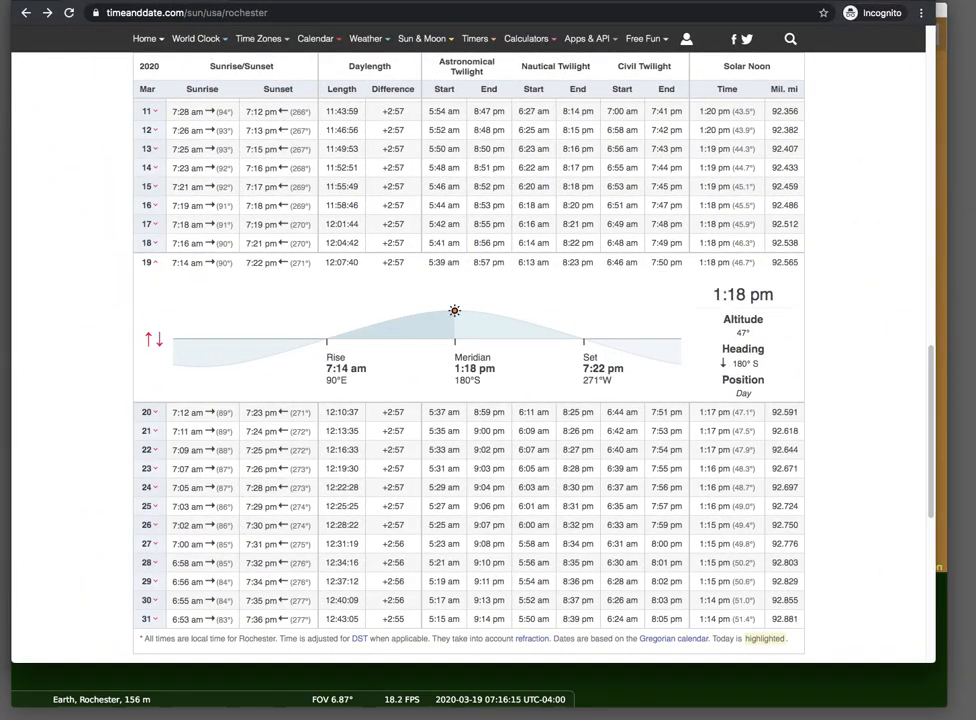
mouse_move(345, 276)
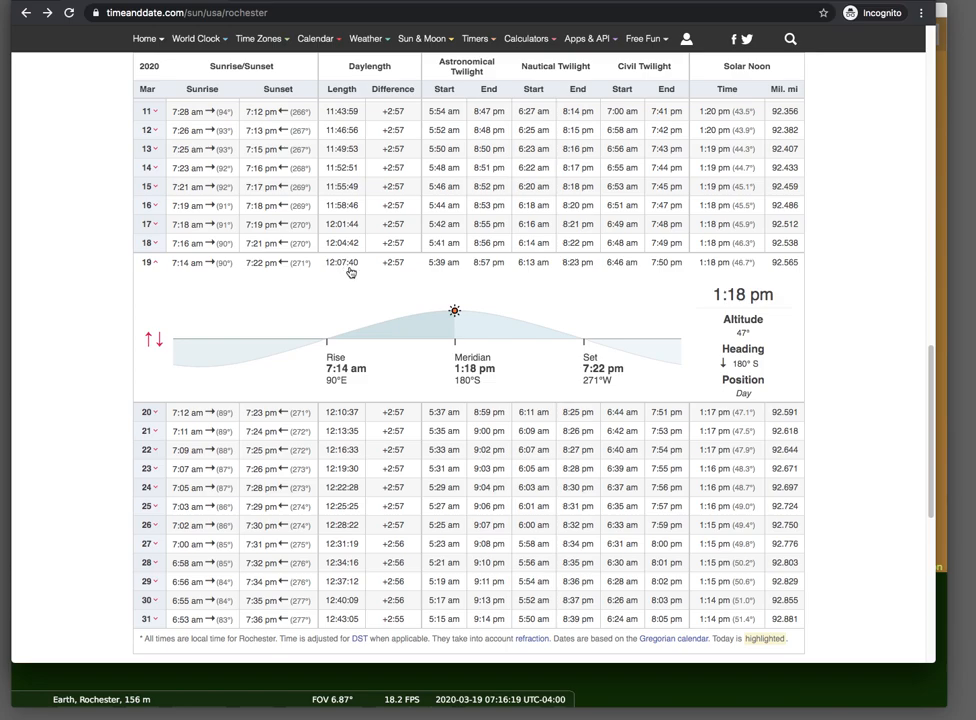
mouse_move(360, 438)
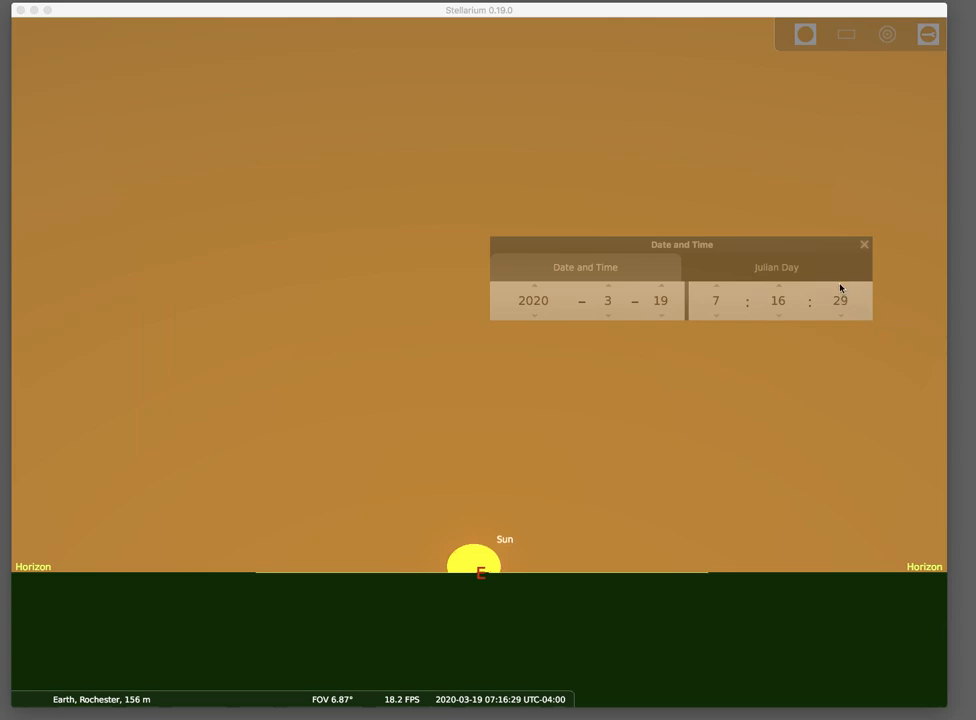
Disable the atmosphere so stars appear over Rochester's 19 March 2020 sunrise horizon
click(843, 288)
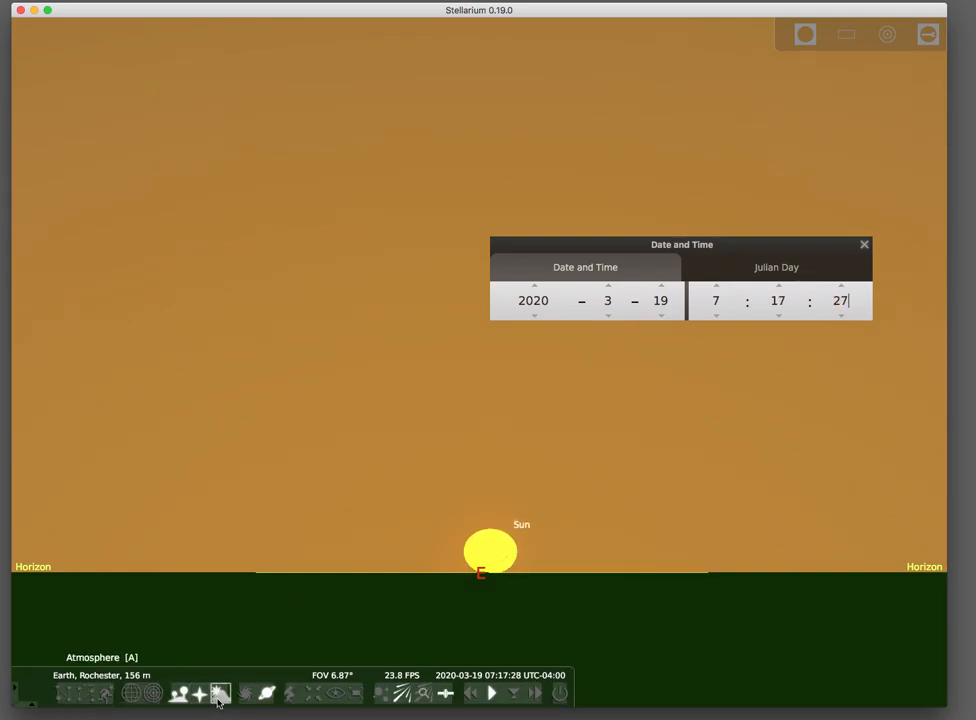
click(221, 694)
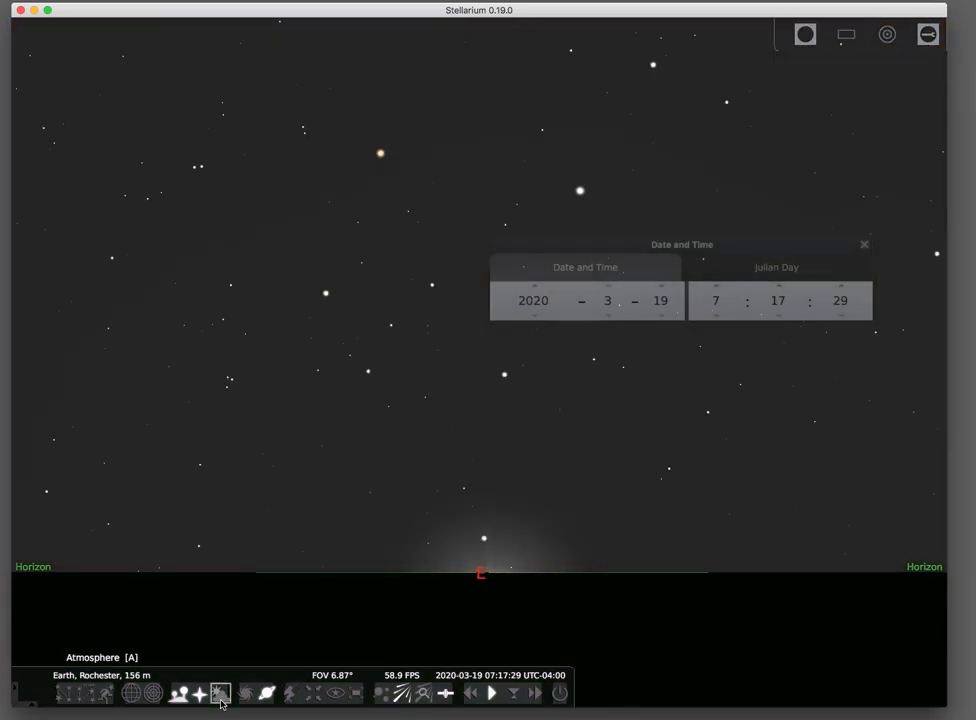